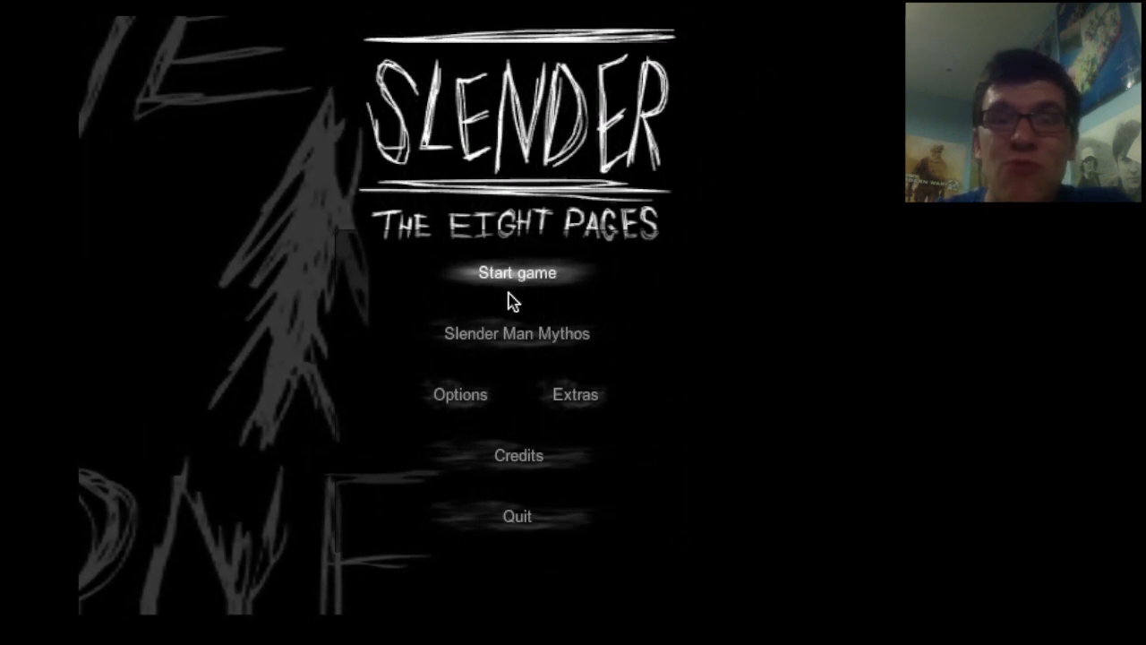
Start a new run, glance at the mode and item choices, then return to the main menu via Back.
{"action": "left_click", "coordinate": [516, 272]}
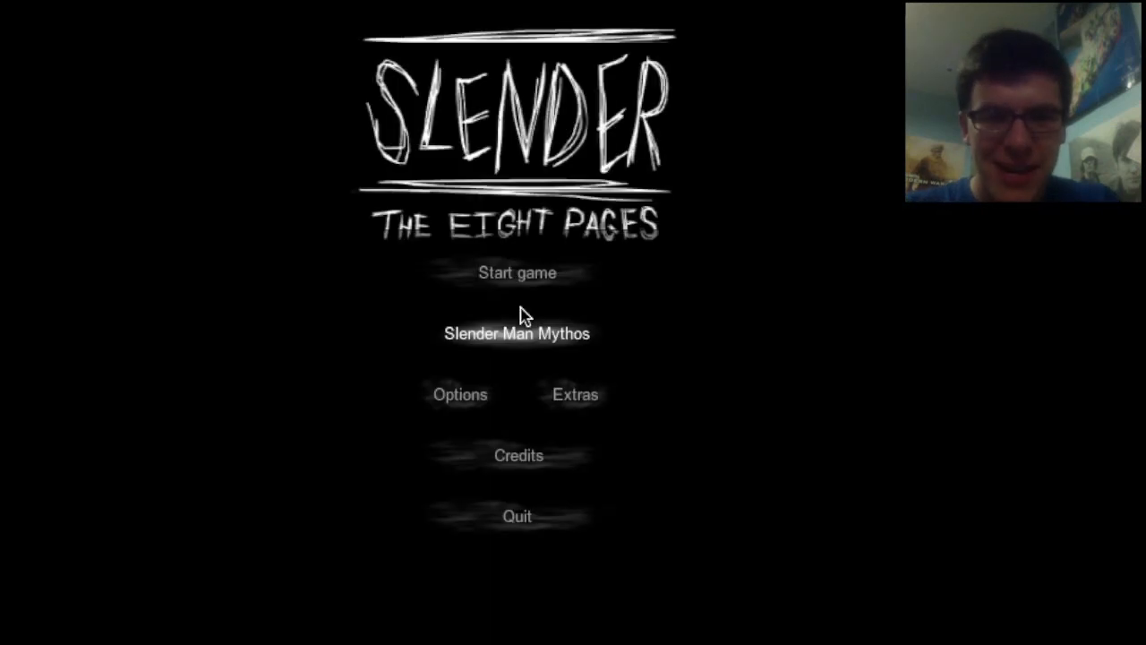
{"action": "left_click", "coordinate": [517, 333]}
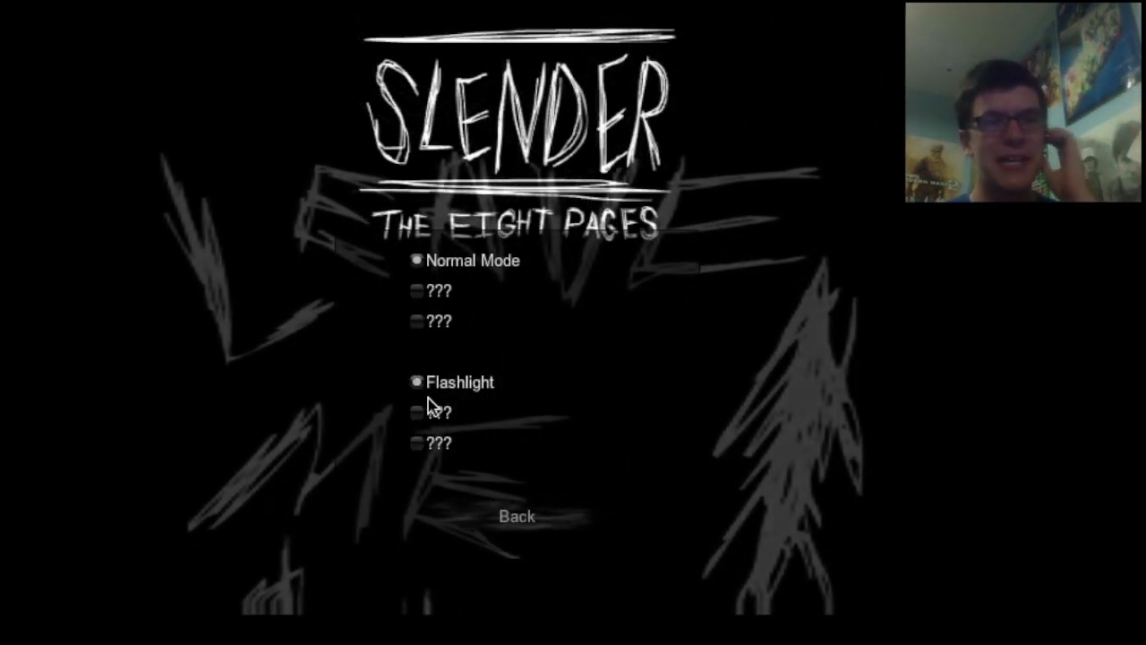
{"action": "left_click", "coordinate": [516, 516]}
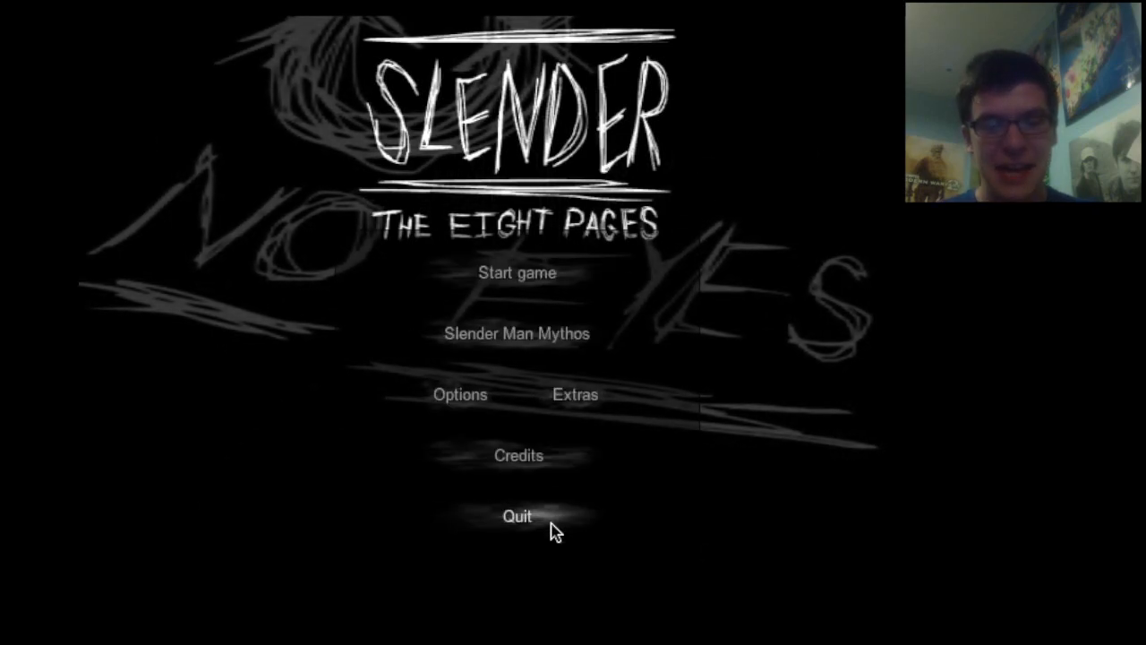